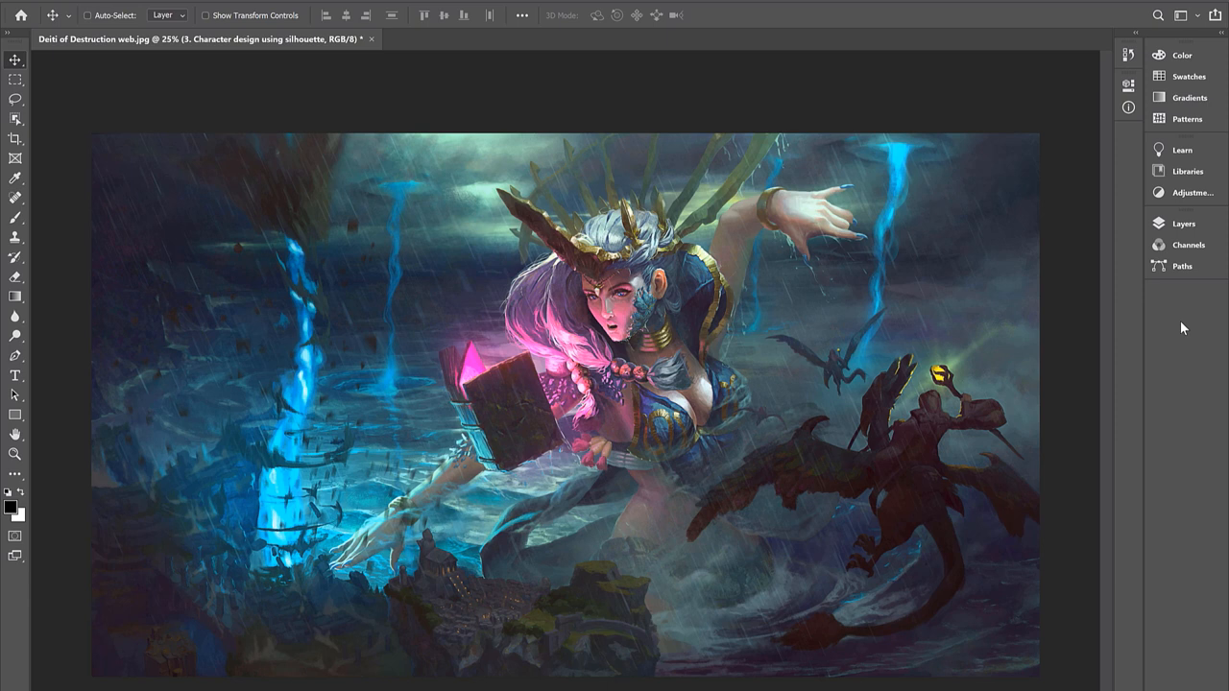
mouse_move(1152, 238)
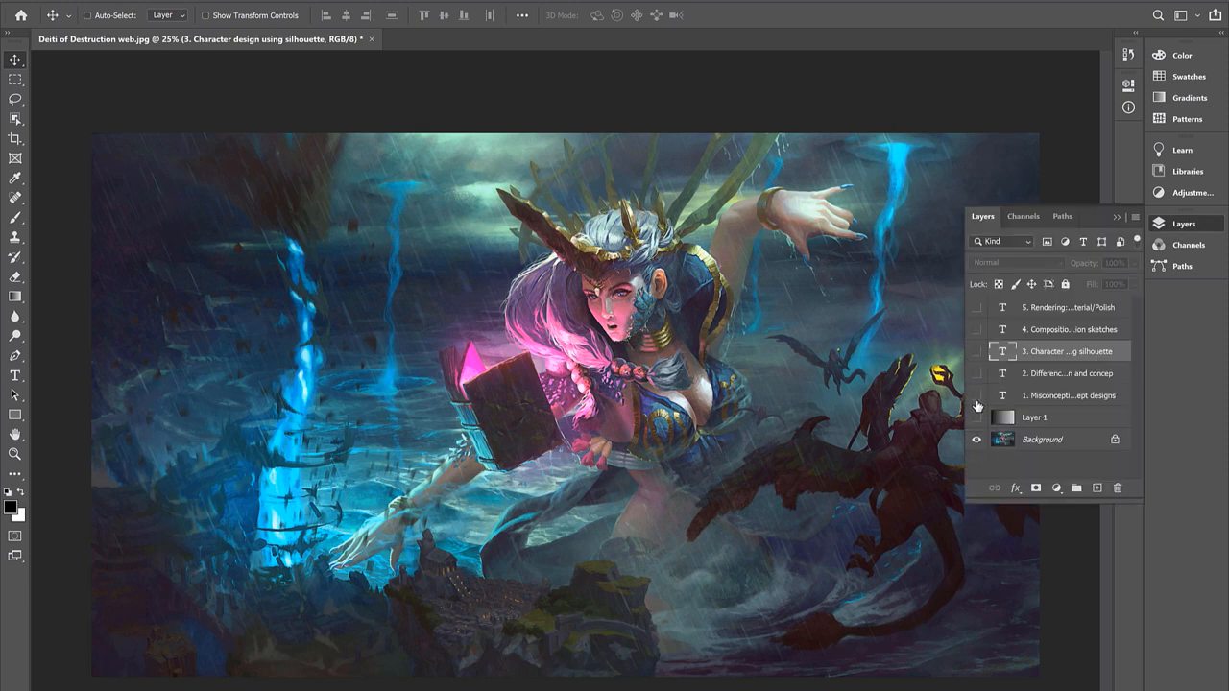
Step: Make Layer 1 visible so the dark overlay dims the fantasy artwork
click(975, 394)
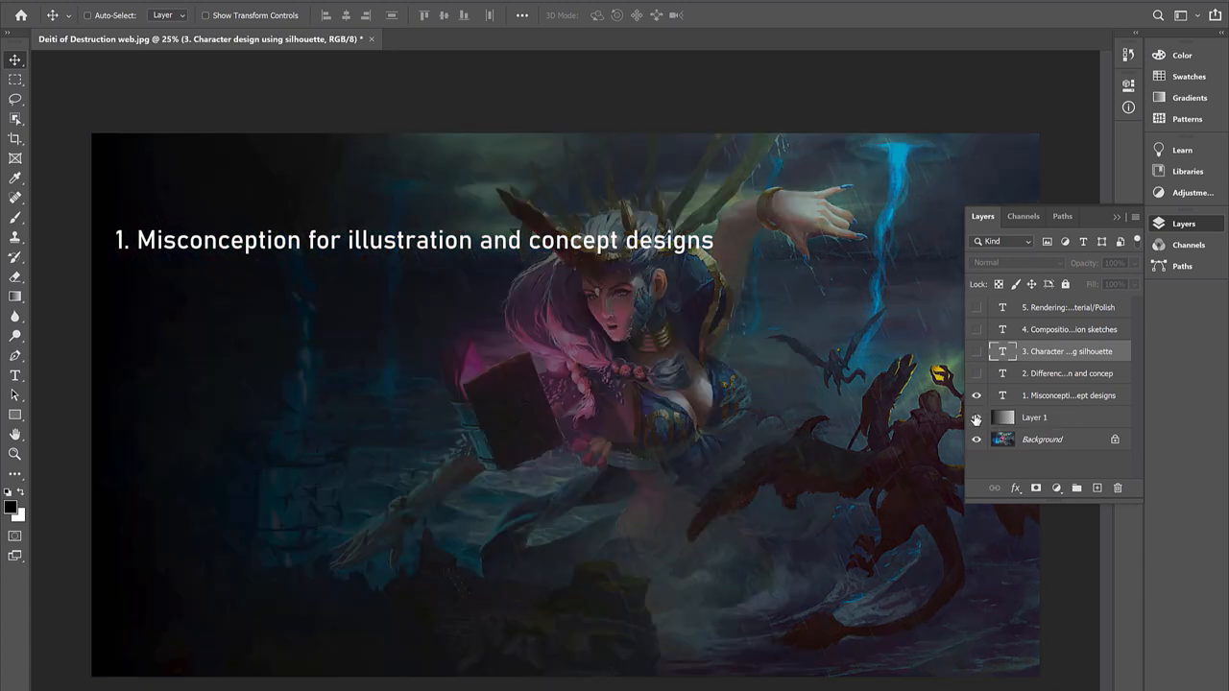
Step: Make the '1. Misconception for illustration and concept designs' text layer visible
click(975, 419)
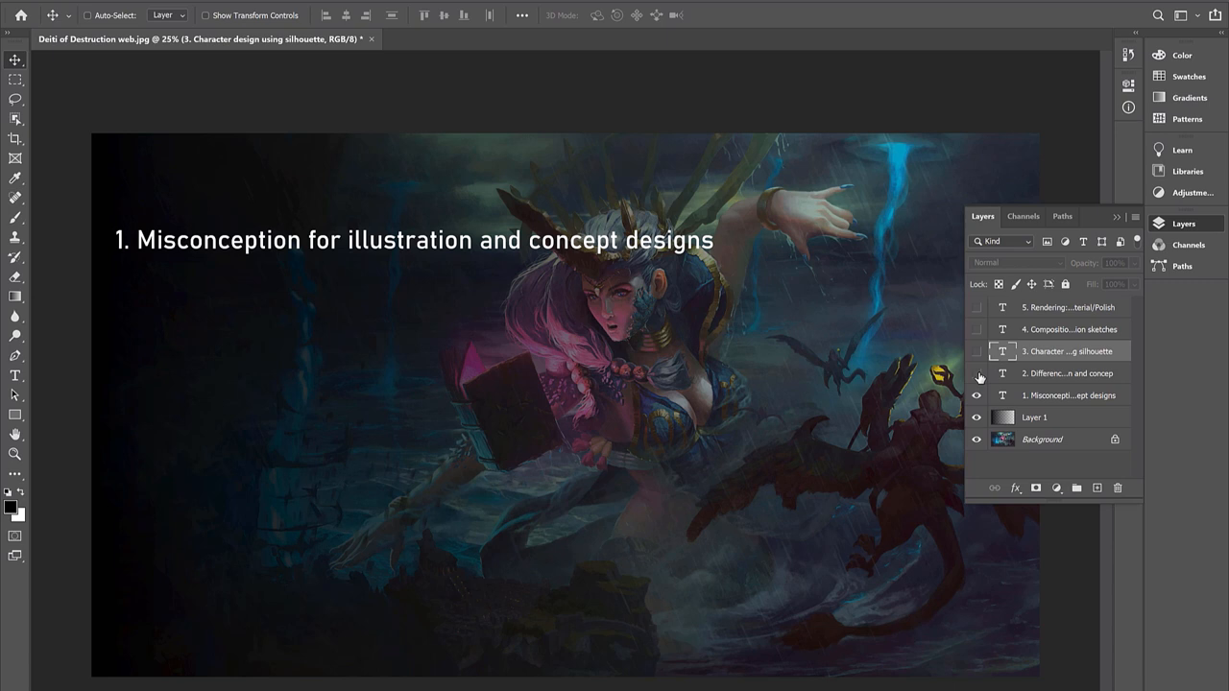
mouse_move(977, 372)
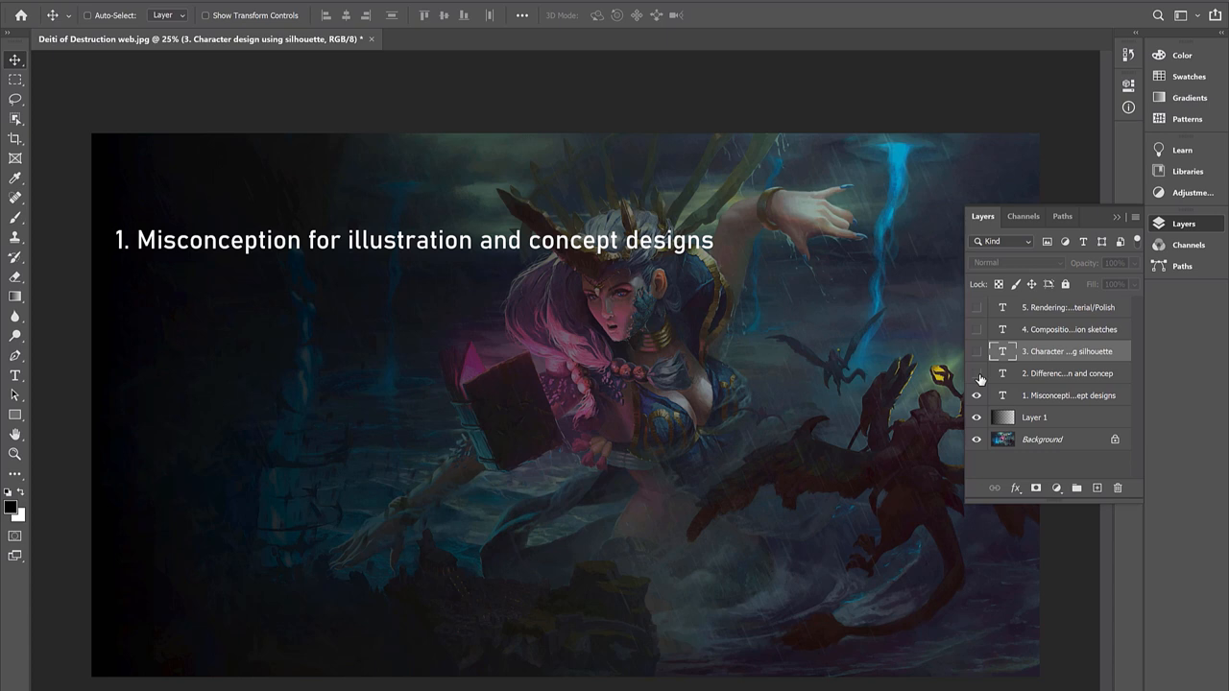
Step: Make outline items 2, 3 and 4 visible: differences/similarities, character silhouette, composition sketches
click(975, 372)
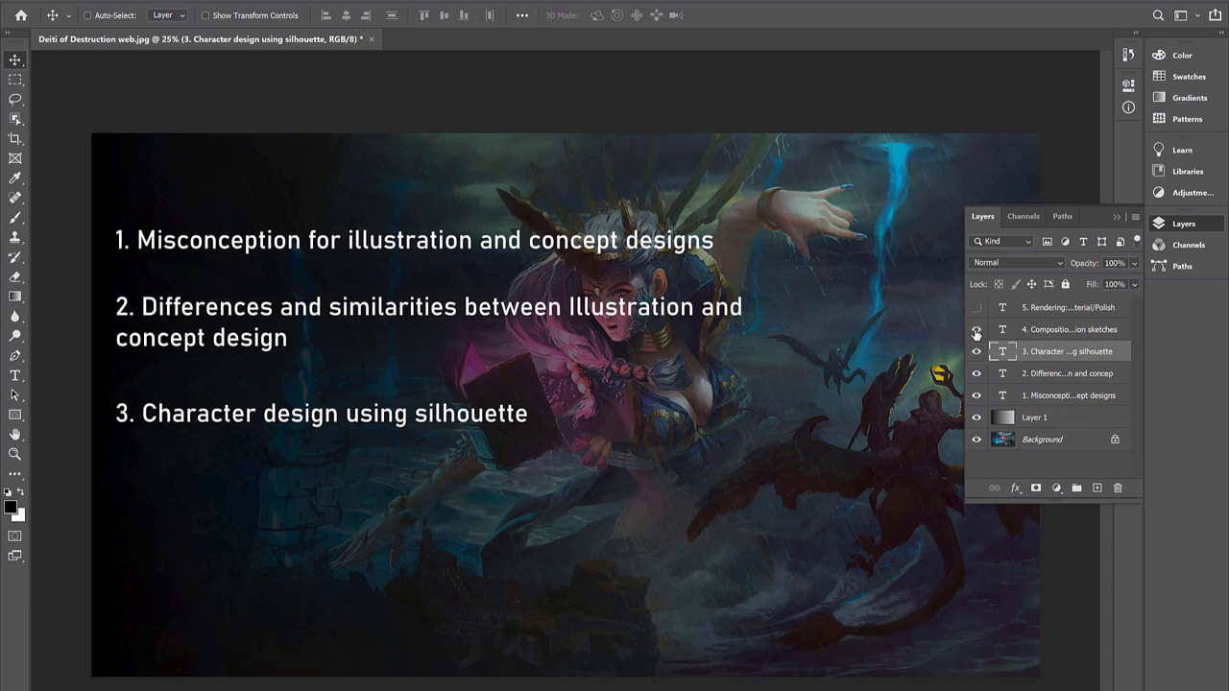
click(975, 328)
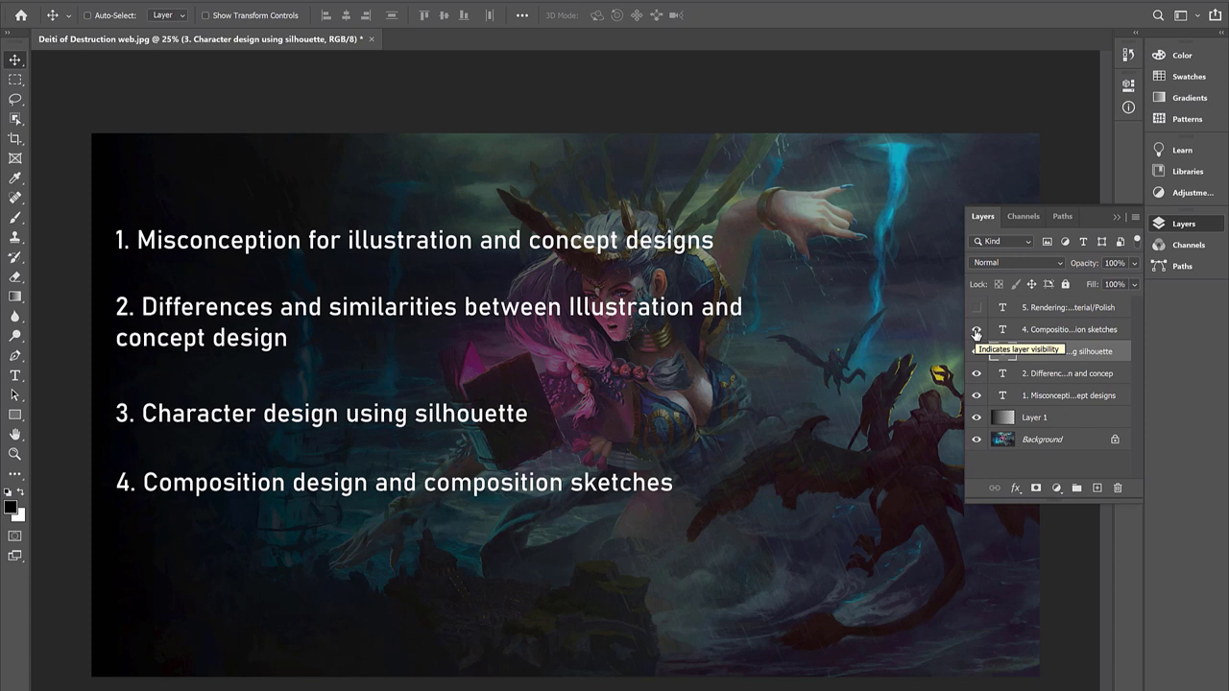
Step: Make the '5. Rendering: Color/Lighting/Material/Polish' text layer visible, completing the list
click(976, 349)
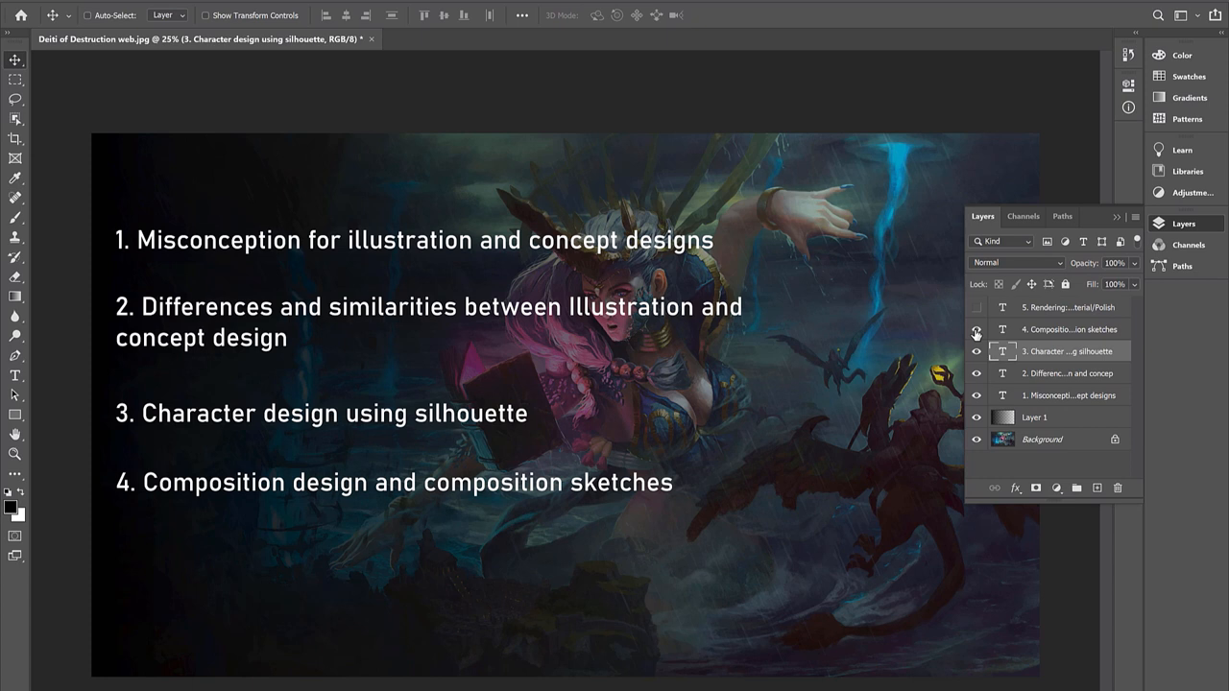
click(975, 307)
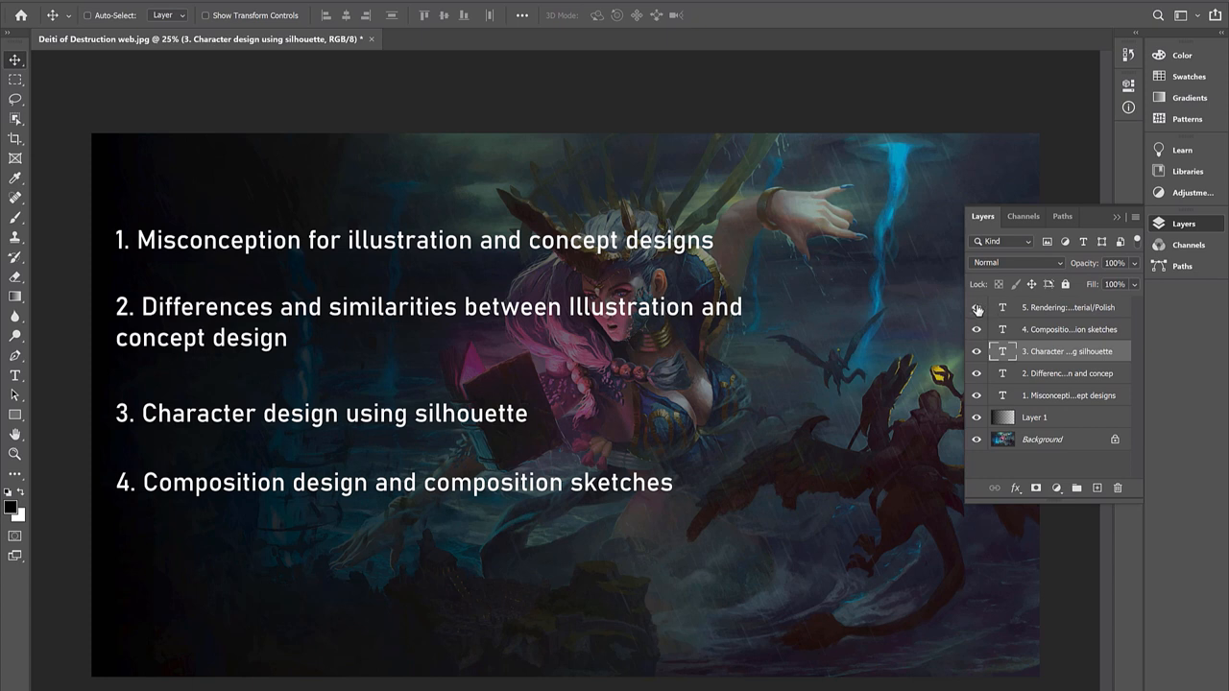
click(976, 307)
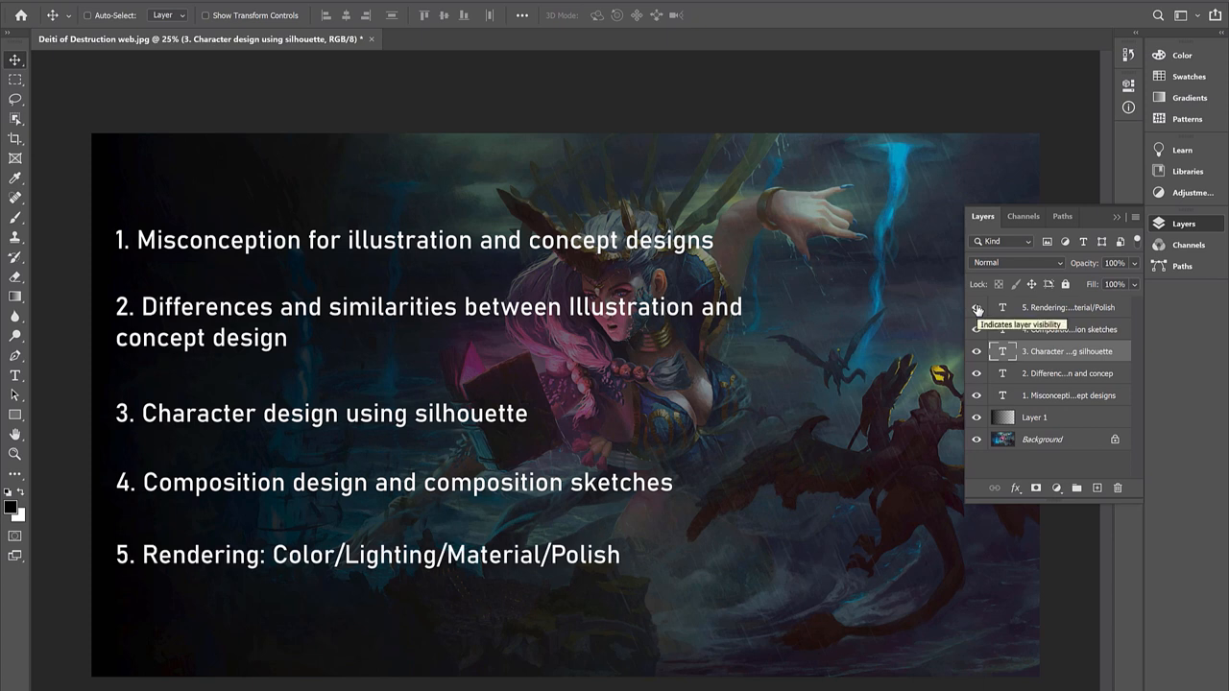